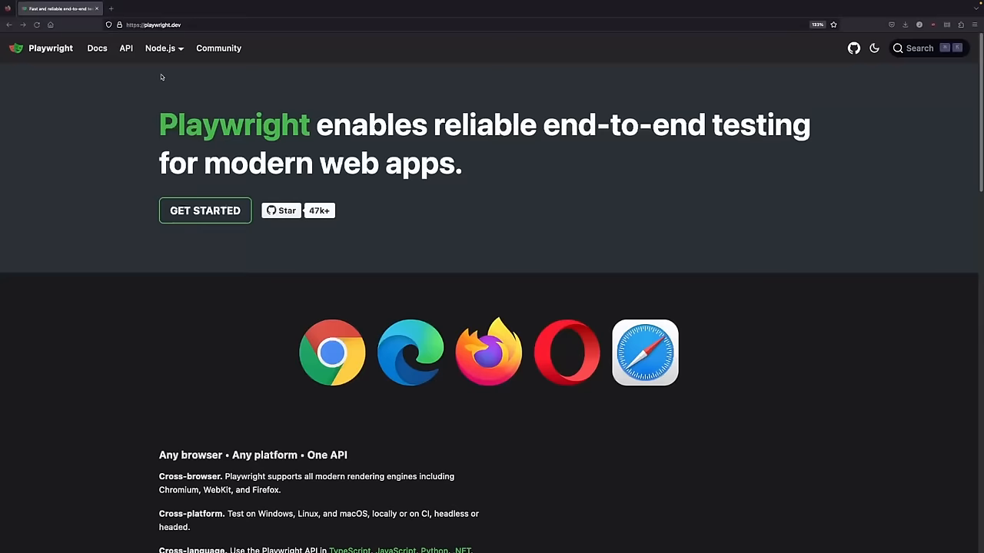
# - Switch the Playwright docs to the Python installation guide and read down it
pyautogui.click(204, 209)
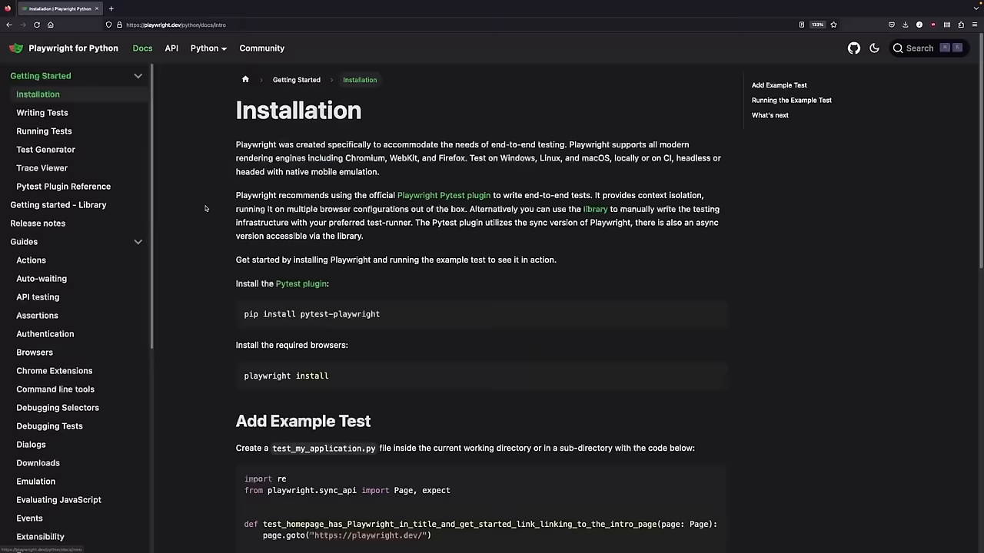
pyautogui.scroll(-3)
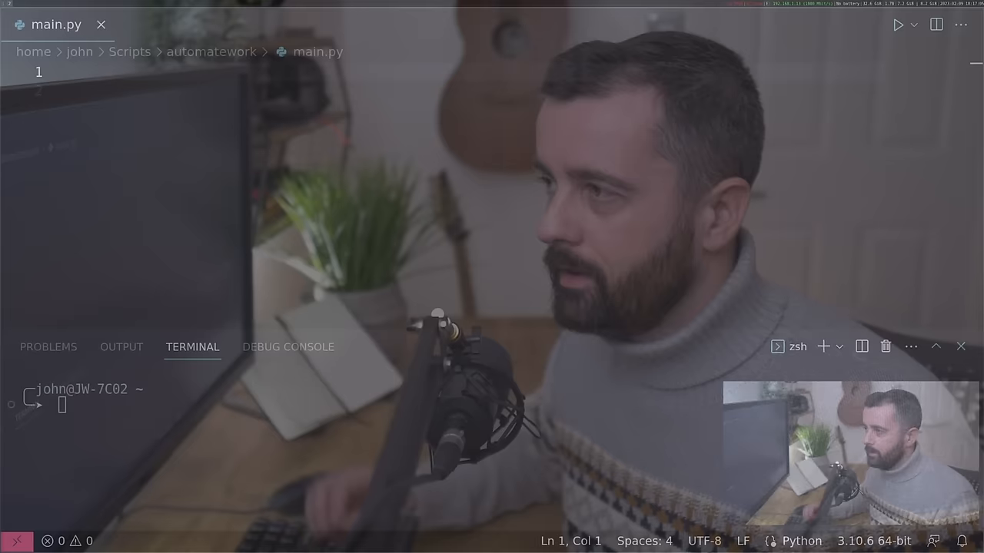
# - Run pip3 install playwright in the terminal to install the Playwright package
pyautogui.write('pip3 install play')
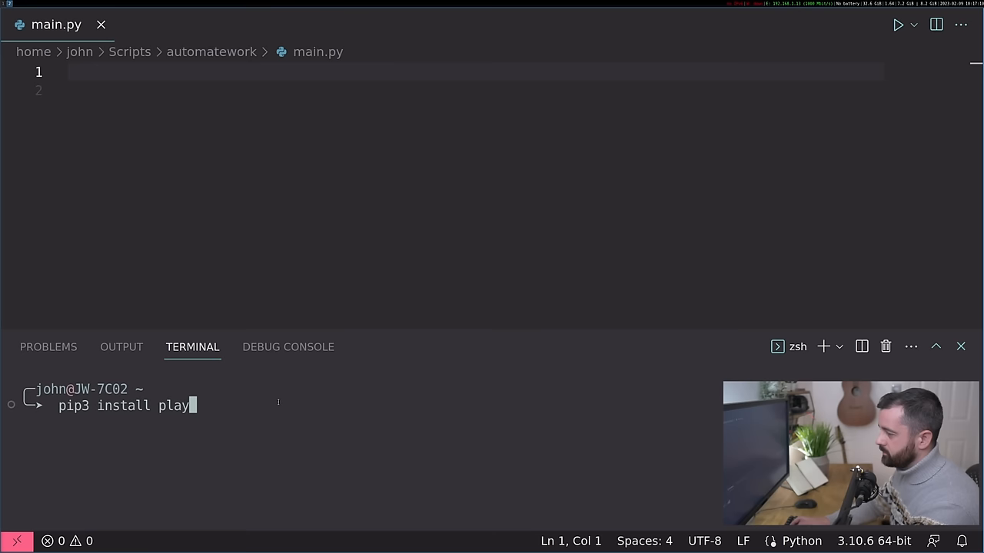
pyautogui.press('Return')
pyautogui.write('playwright codegen')
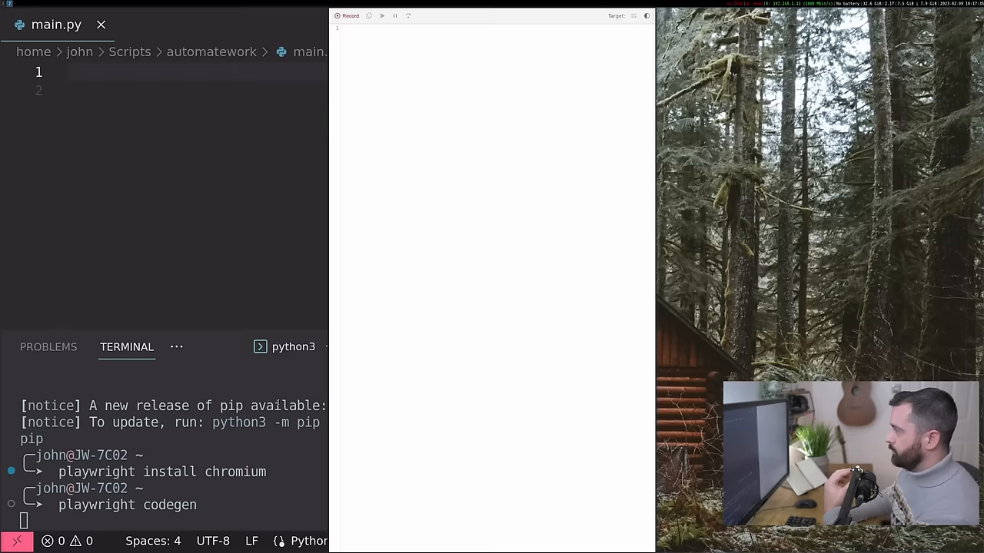
# - Launch playwright codegen and navigate the recorded browser to the nopCommerce admin login page
pyautogui.press('Return')
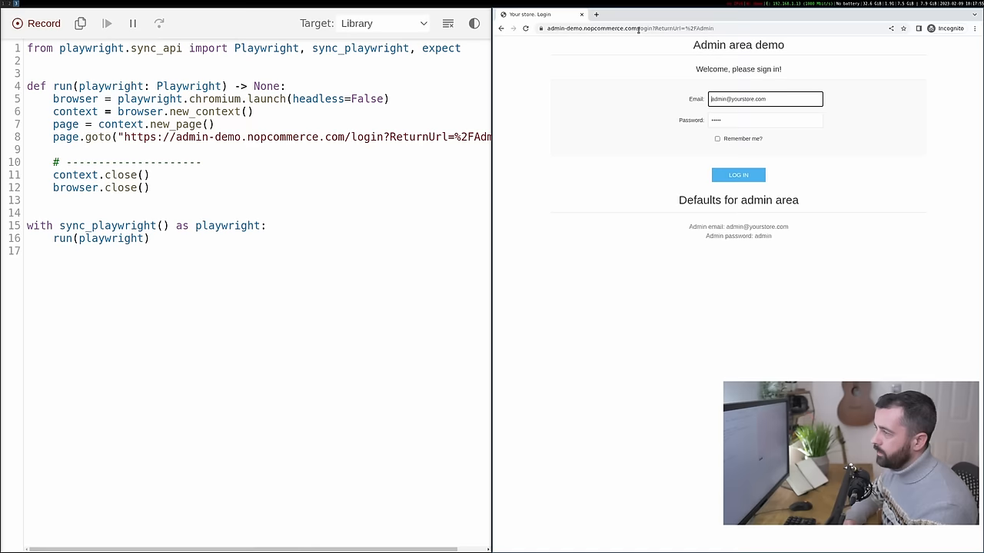
pyautogui.moveTo(741, 139)
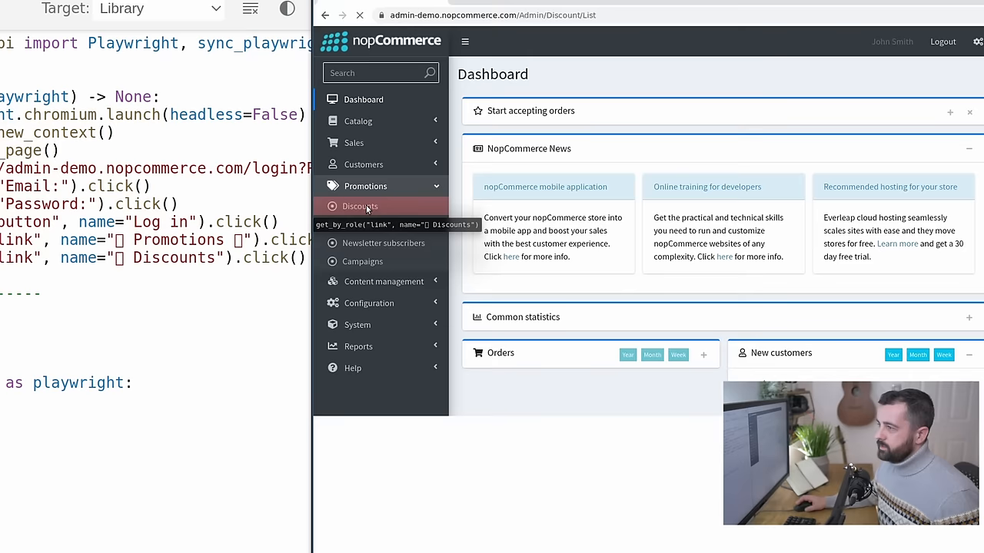
# - Record Promotions > Discounts > Add new and fill the discount name 50OFF
pyautogui.click(360, 206)
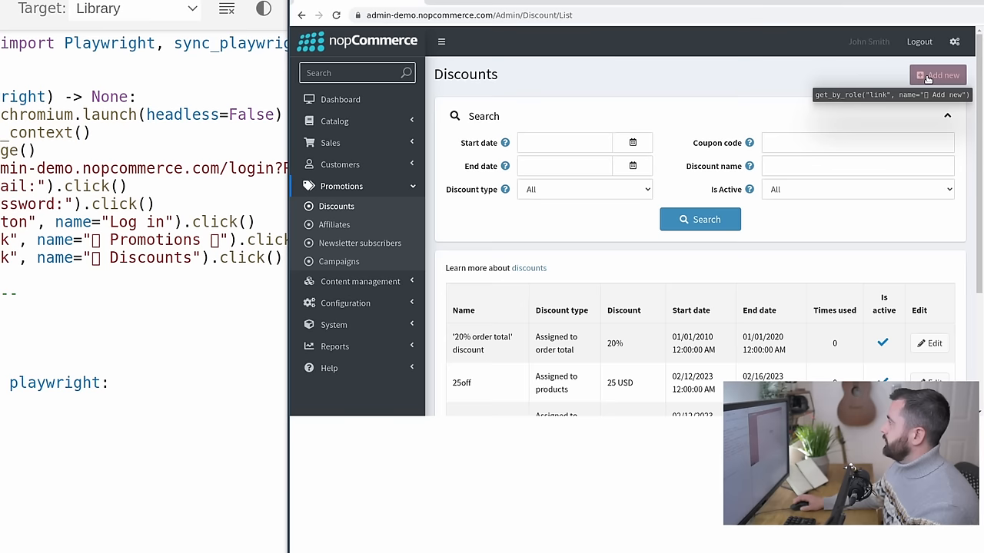
pyautogui.click(937, 73)
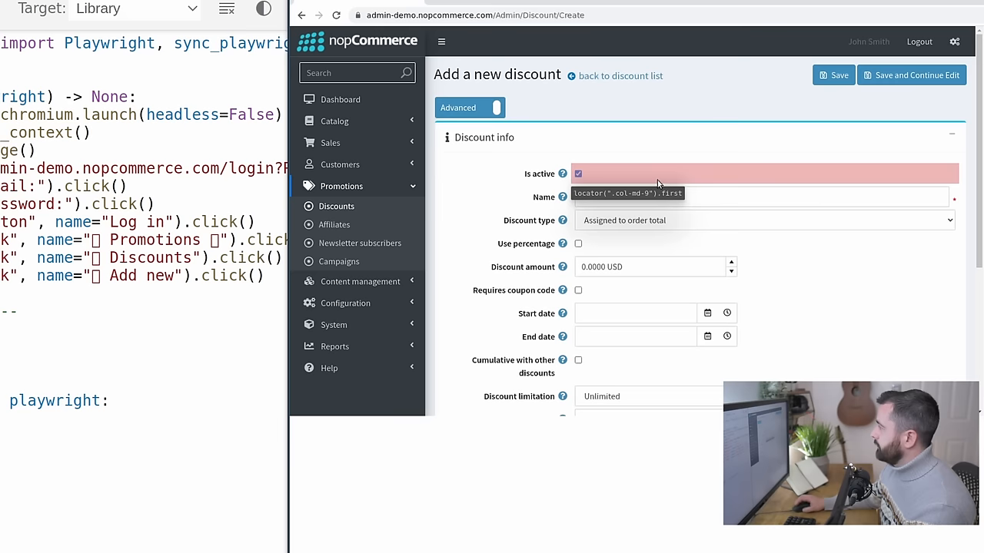
pyautogui.write('50OFF')
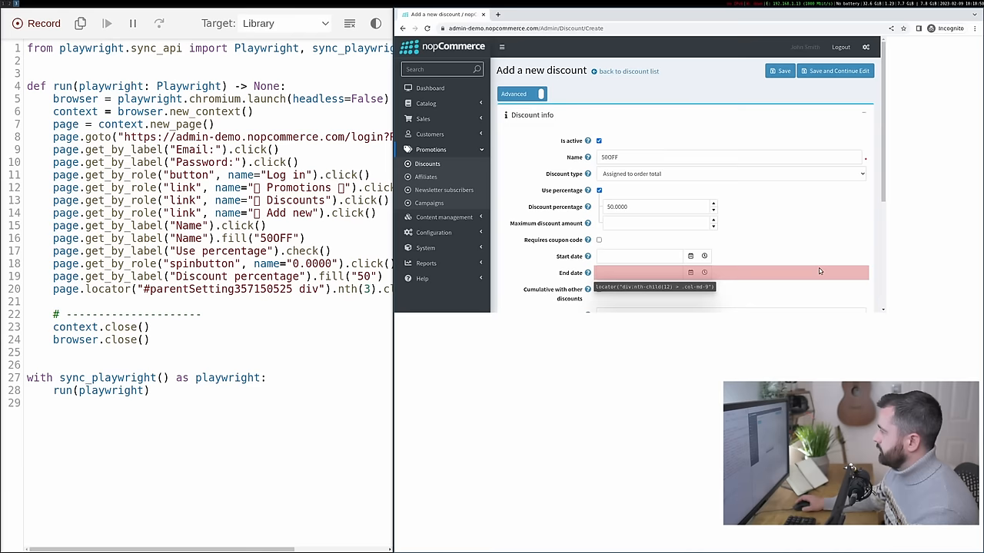
# - Record checking Requires coupon code and picking the discount's start date
pyautogui.click(600, 240)
pyautogui.write('50OFF')
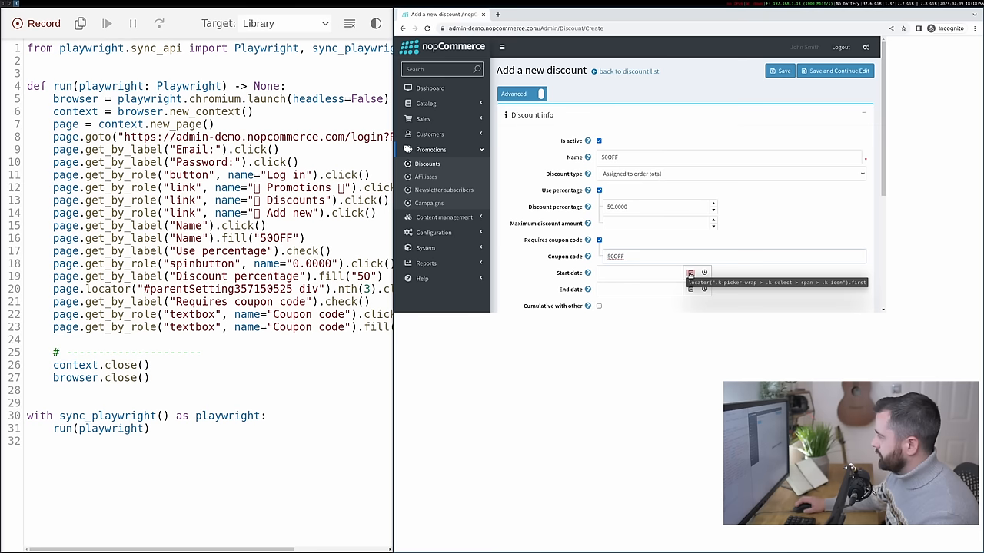
pyautogui.click(690, 274)
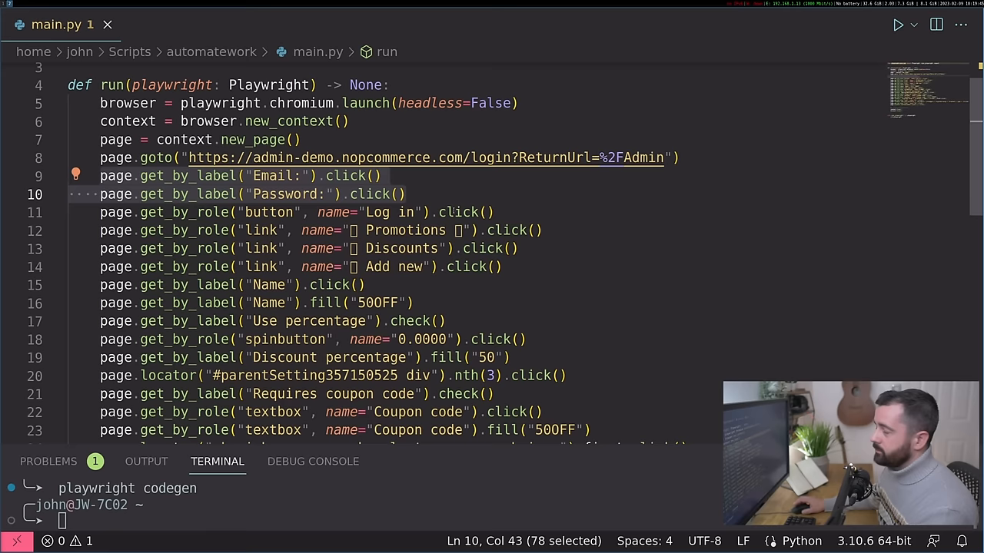
pyautogui.moveTo(898, 25)
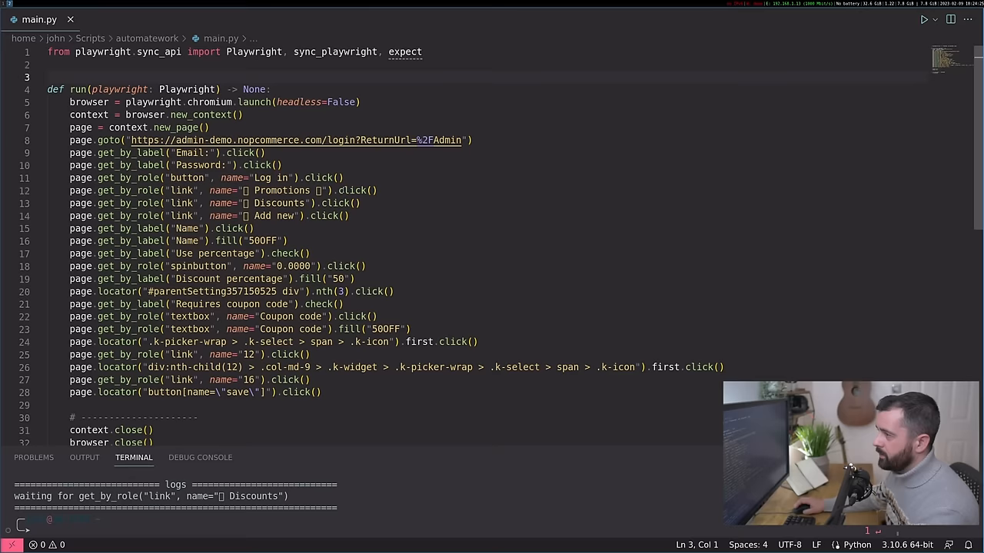
# - Add page.wait_for_load_state("networkidle") after the Log in click in main.py
pyautogui.write('page.wait_for_load_state("')
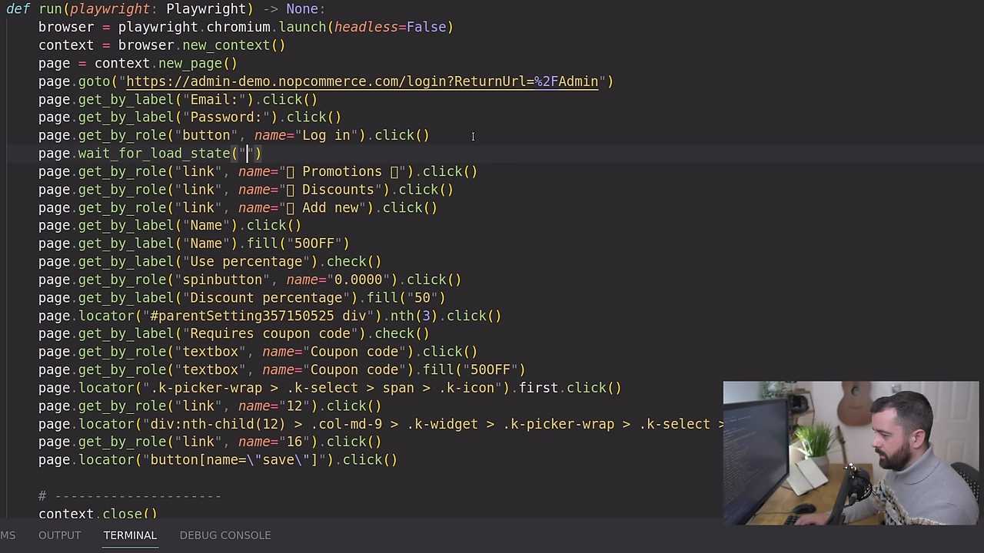
pyautogui.write('networkidle')
pyautogui.click(269, 315)
pyautogui.write('# ')
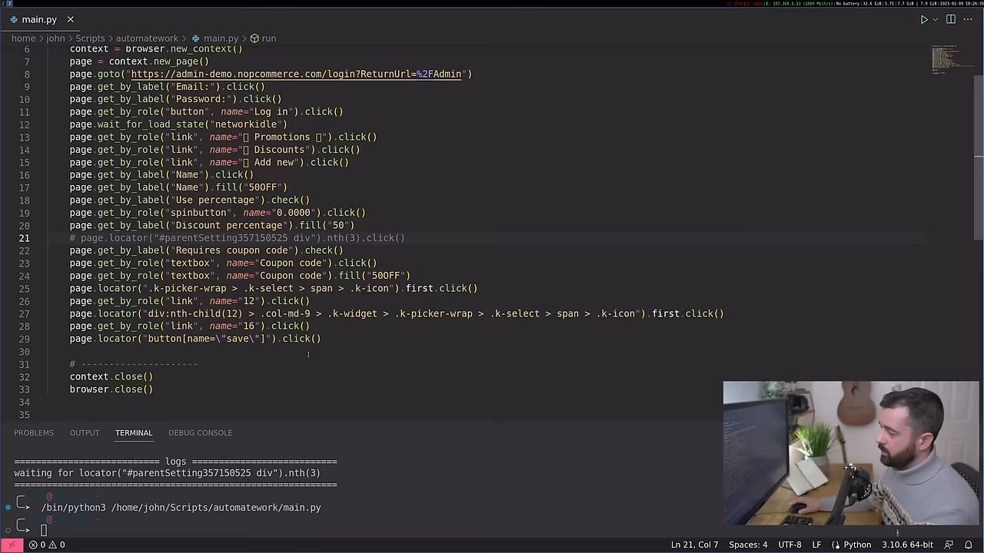
# - Add time.sleep(5) before context.close() and run the updated script
pyautogui.scroll(-3)
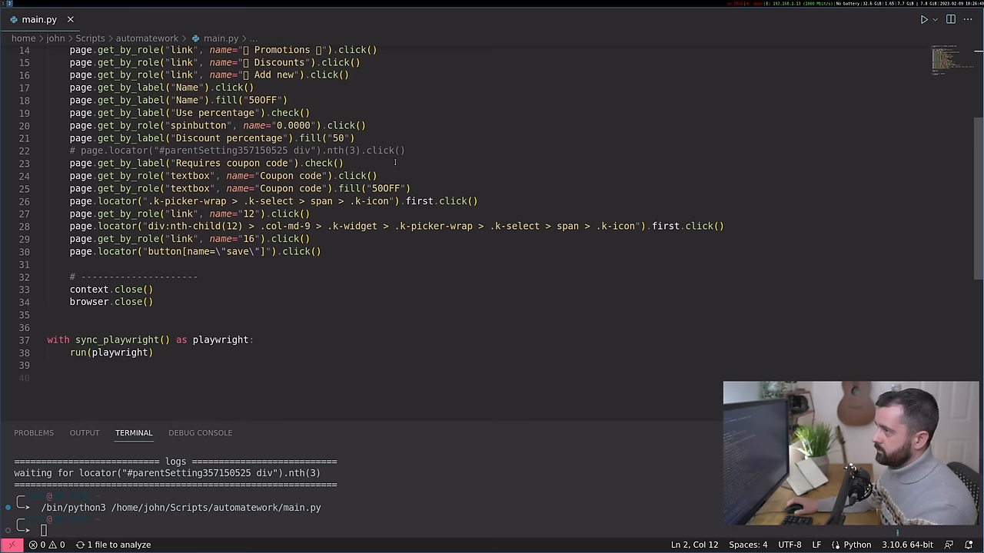
pyautogui.write('time.sleep(5')
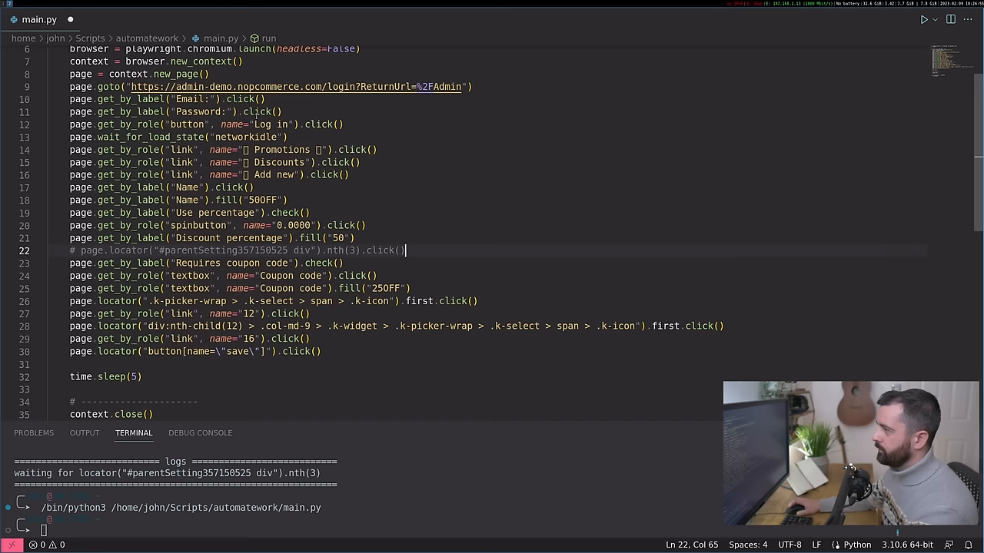
pyautogui.click(922, 18)
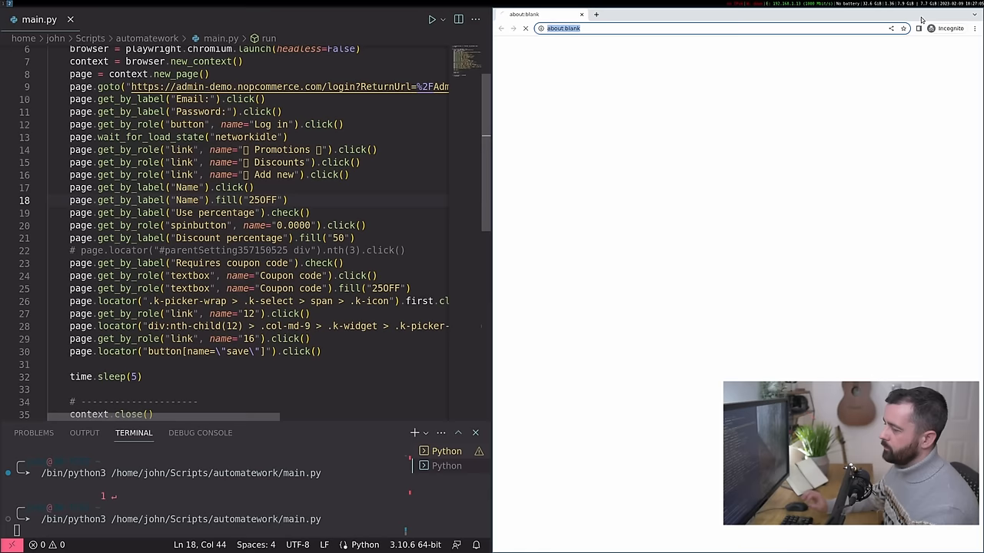